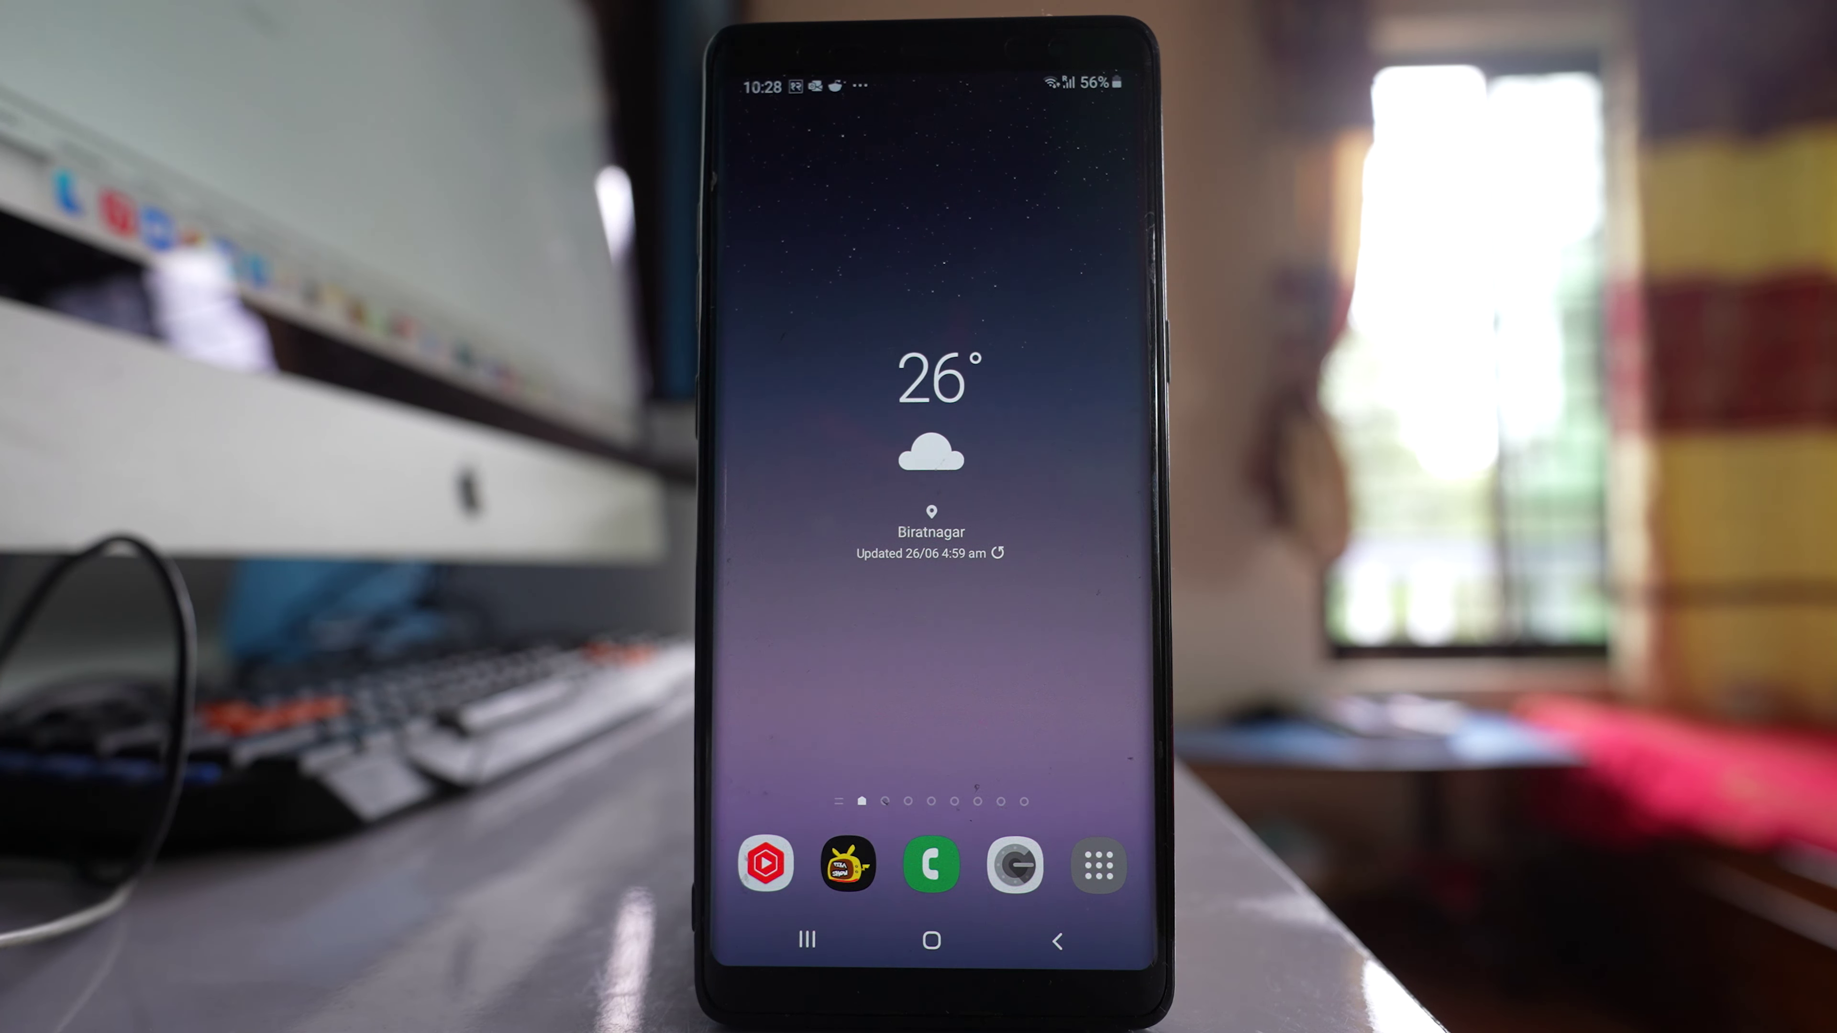
- Launch the Settings app from the home screen
{"action": "left_click", "coordinate": [1102, 871]}
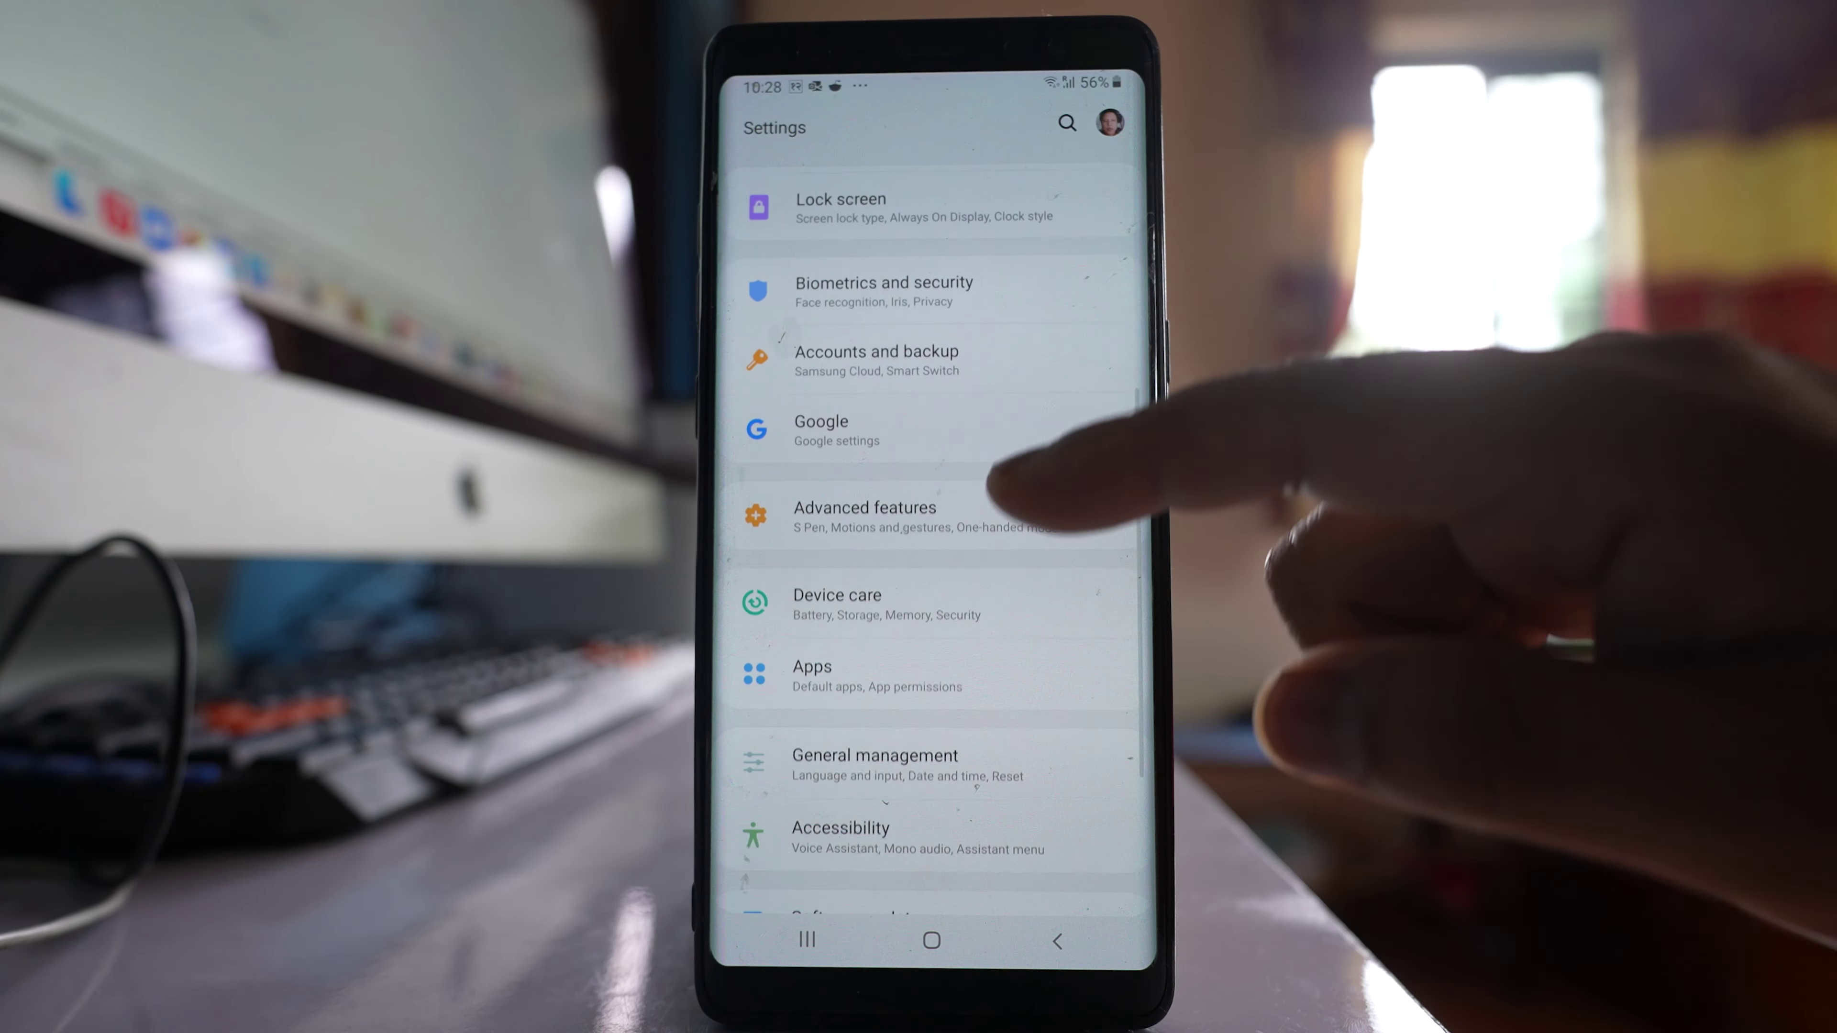
- Reach Motions and gestures under Advanced features and switch Smart stay on
{"action": "left_click", "coordinate": [865, 508]}
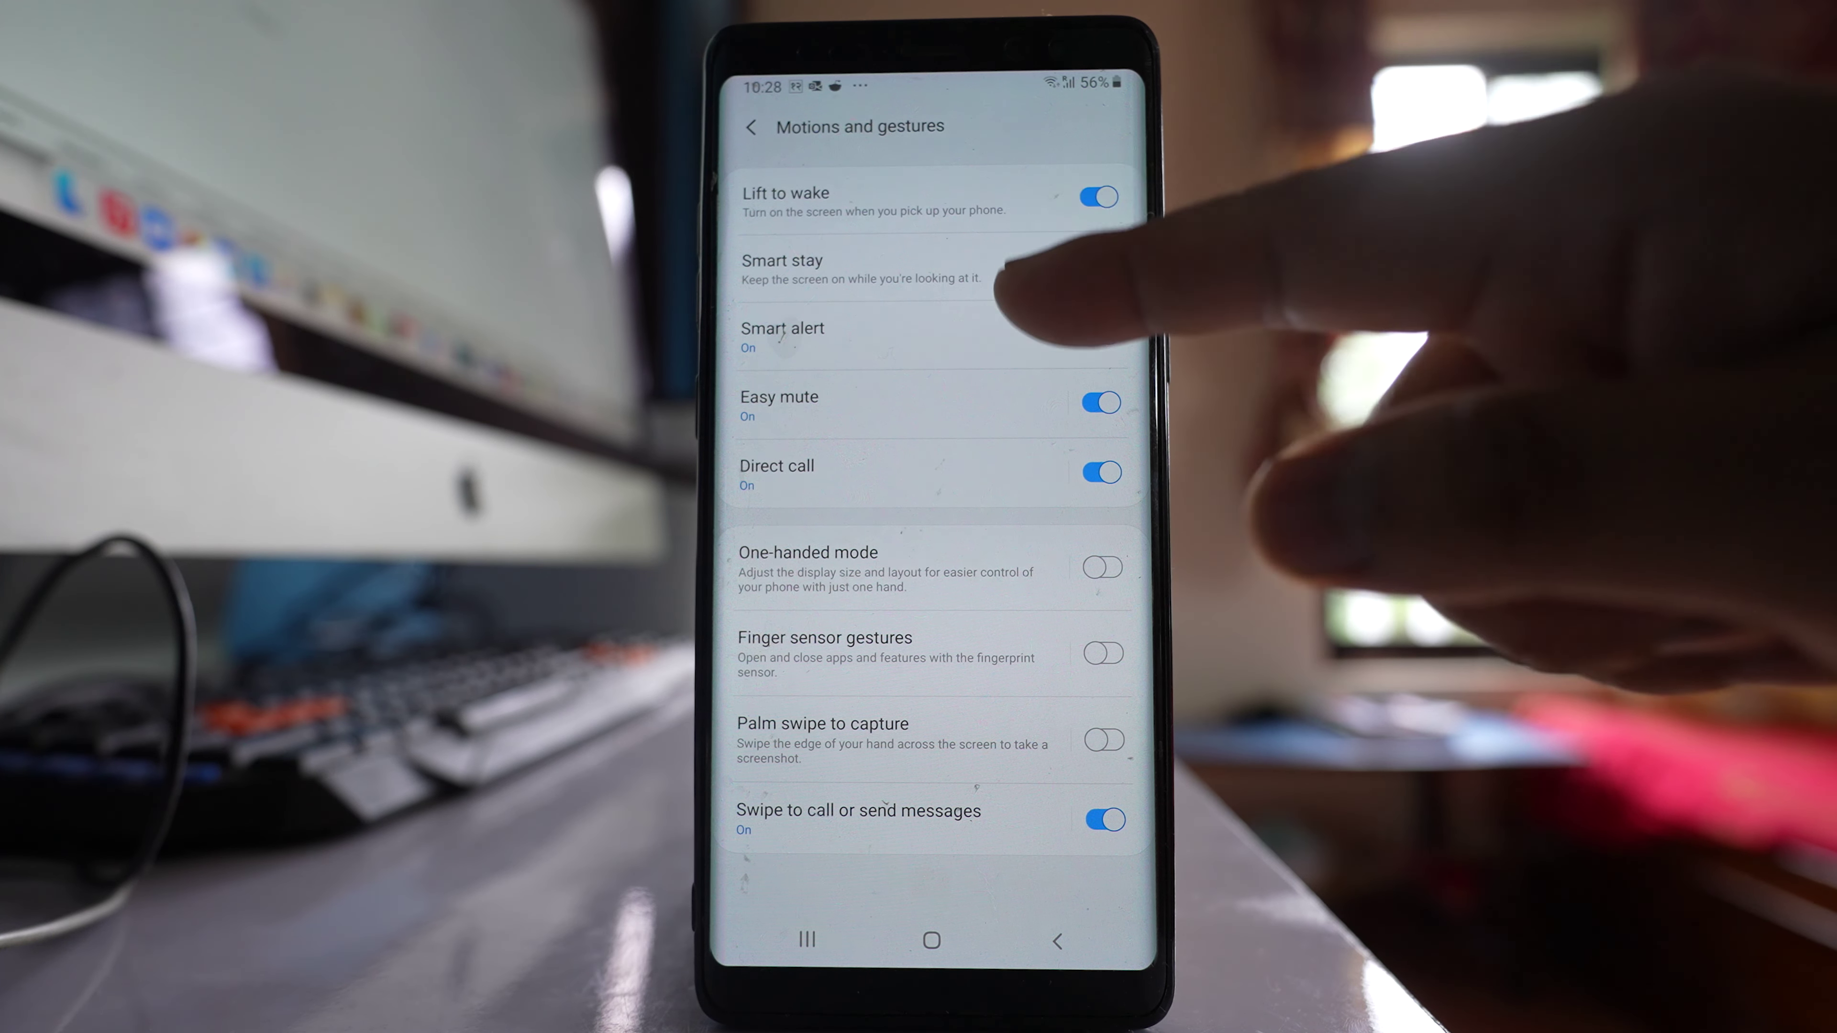
{"action": "left_click", "coordinate": [1102, 262]}
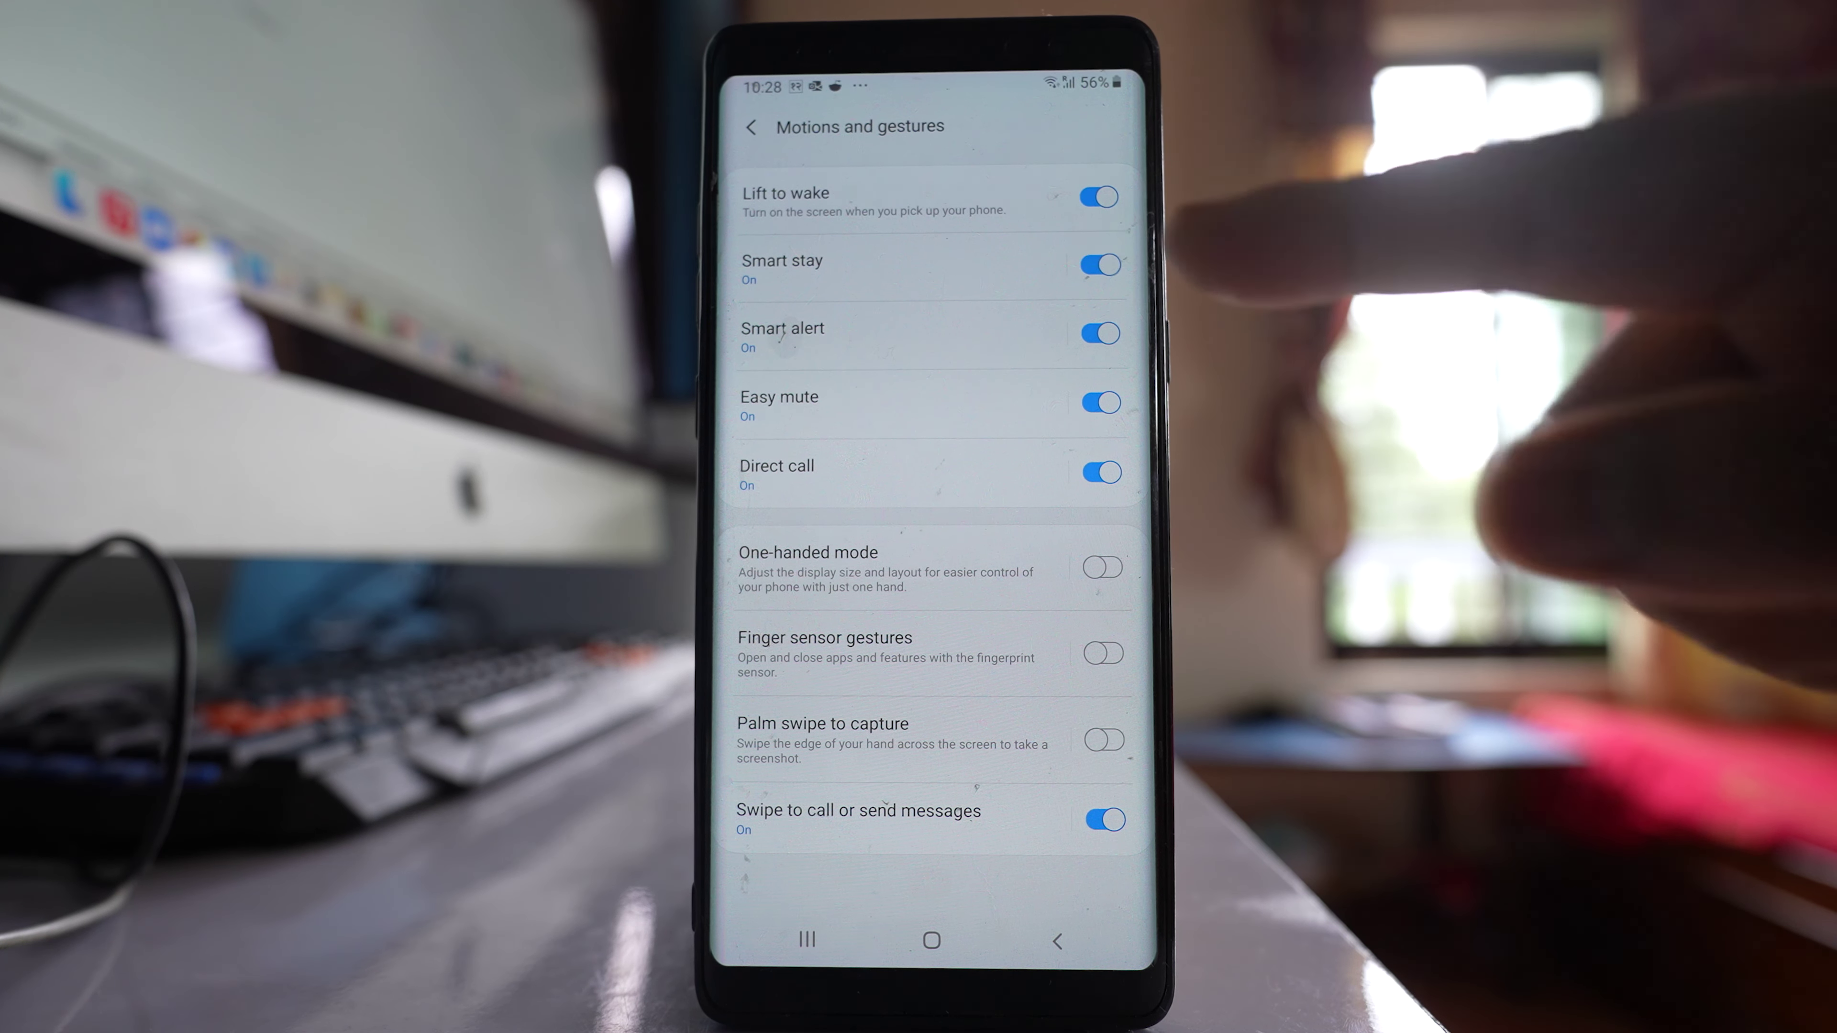